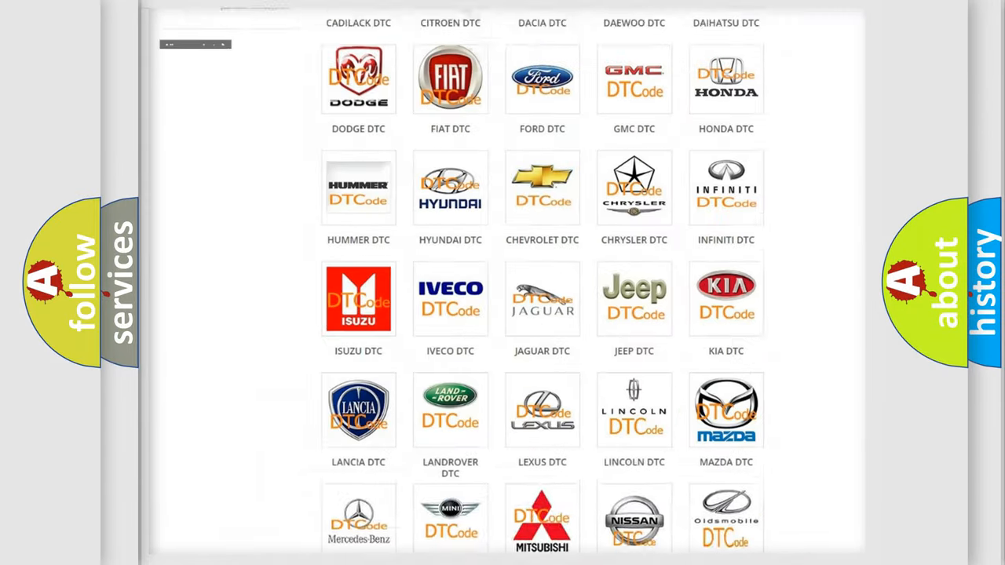
Pick the Pontiac logo from the brand grid and browse its diagnostic code list
scroll("up", 3)
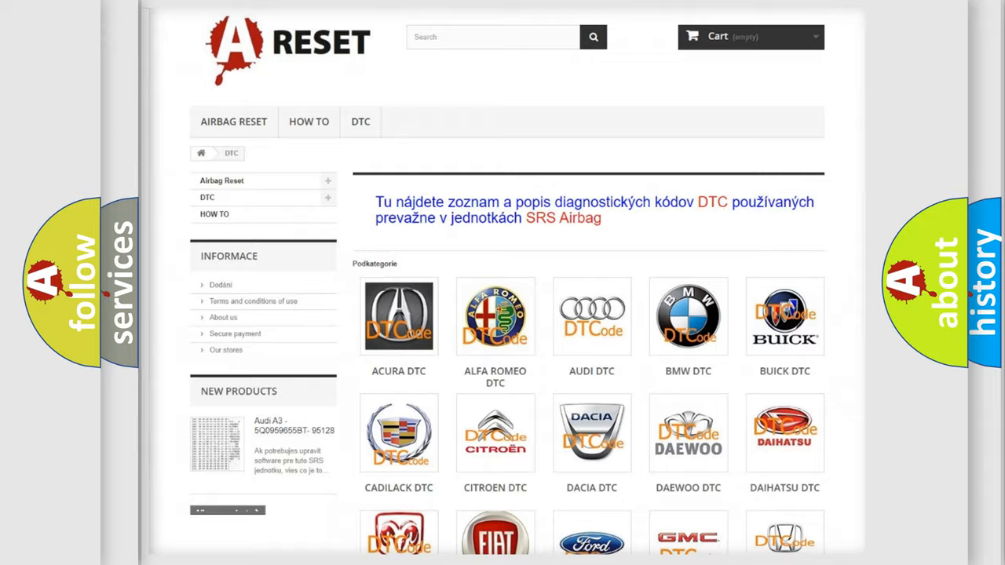
scroll("down", 3)
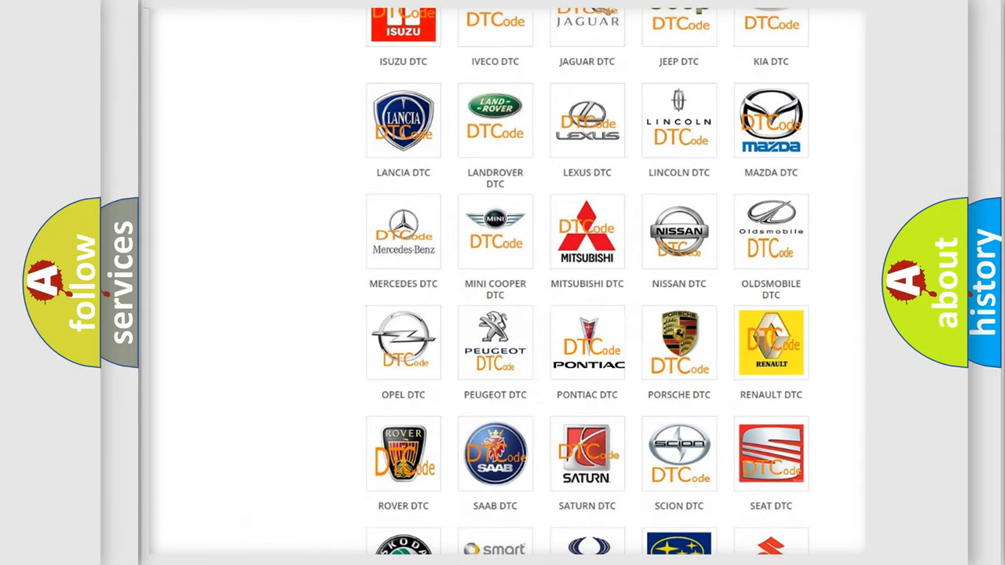
left_click(586, 343)
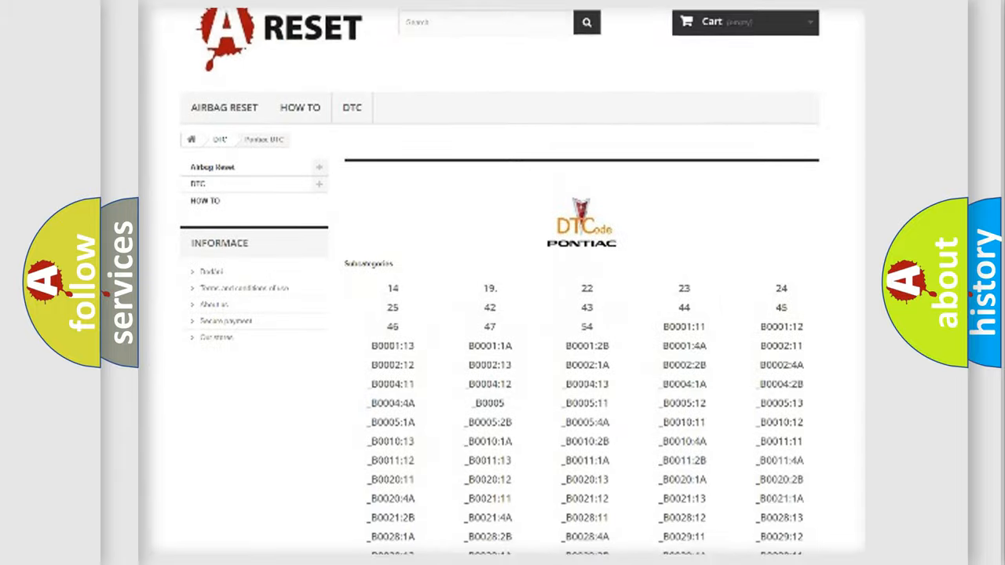
scroll("down", 3)
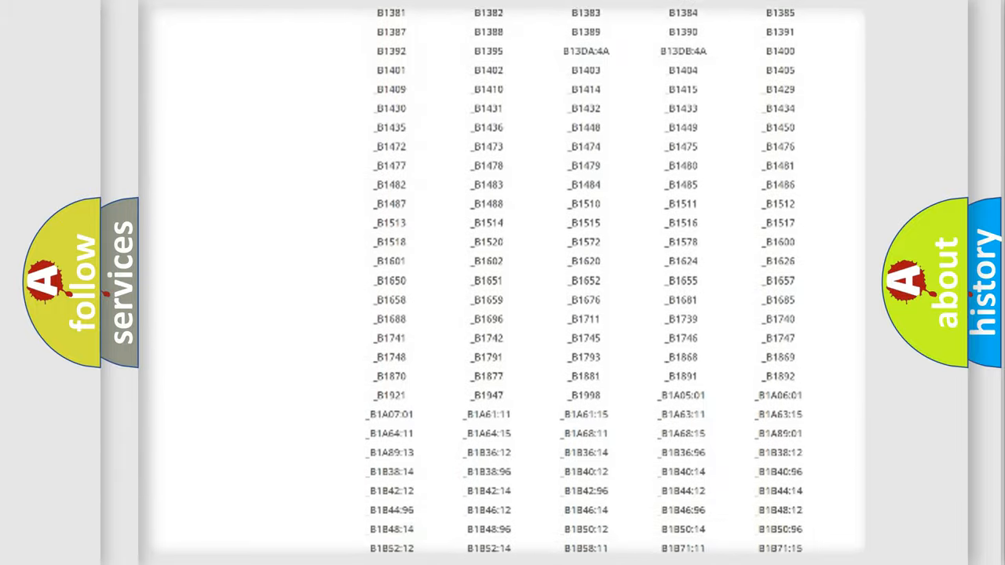
scroll("up", 3)
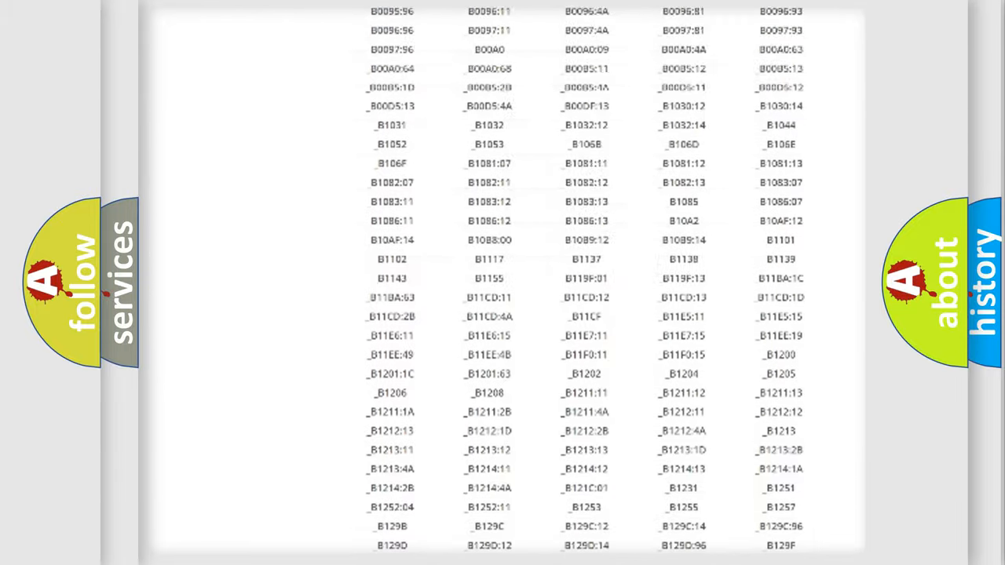